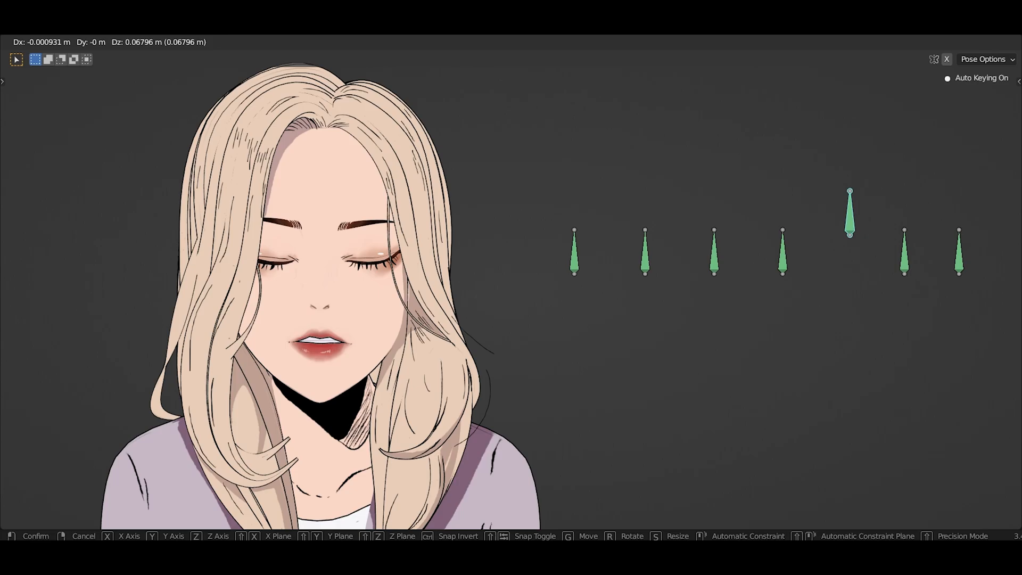
Open the Shift+A Add menu and hover Mesh to list primitives.
{"action": "key", "text": "shift+a"}
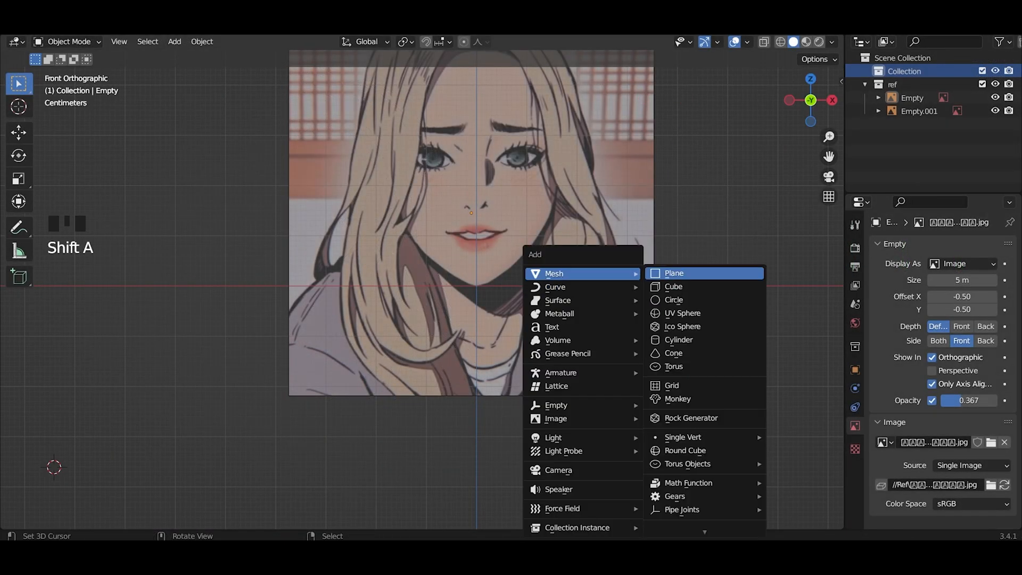
Add a plane as the starting mesh for the face.
{"action": "left_click", "coordinate": [674, 273]}
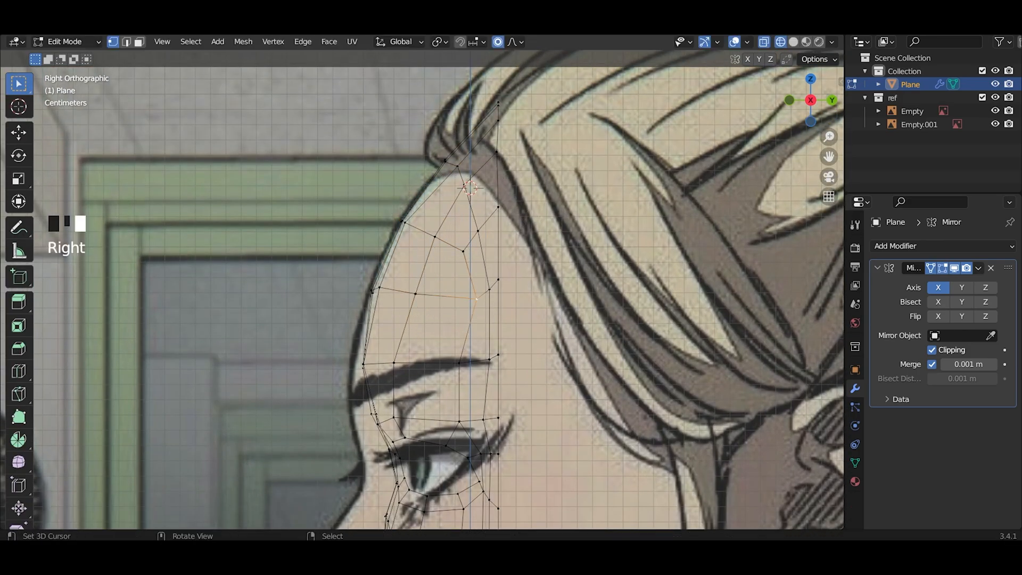
Grab vertices to finish the face trace before switching to YouTube.
{"action": "key", "text": "g"}
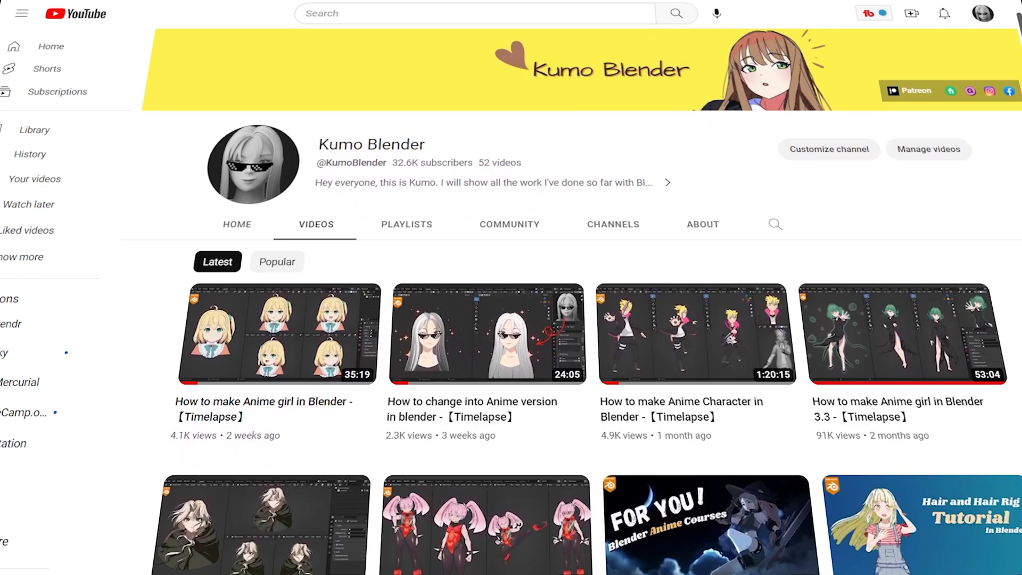
Scroll through the main channel's Blender anime timelapse video list.
{"action": "scroll", "scroll_direction": "down", "scroll_amount": 3}
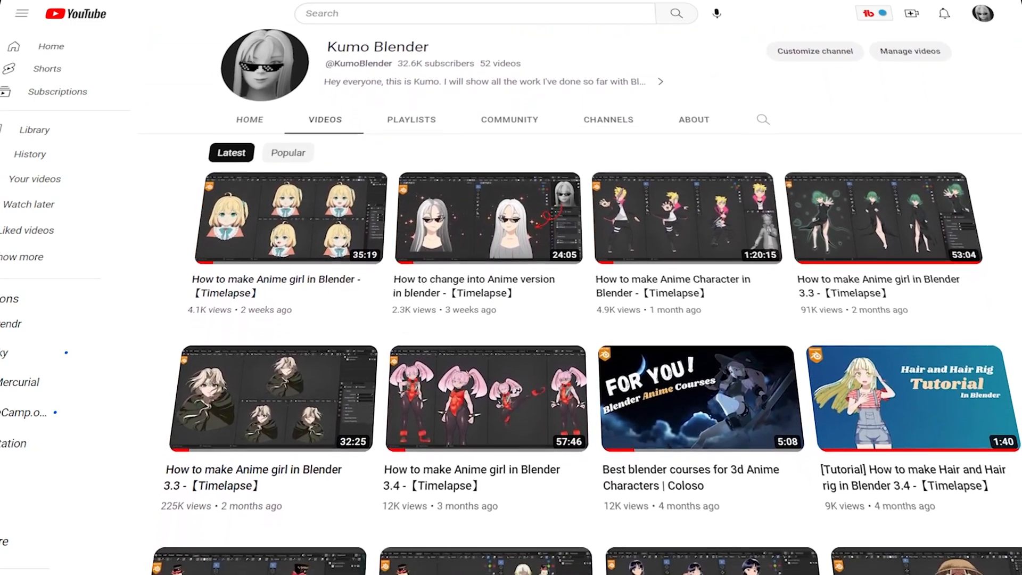
{"action": "scroll", "scroll_direction": "down", "scroll_amount": 3}
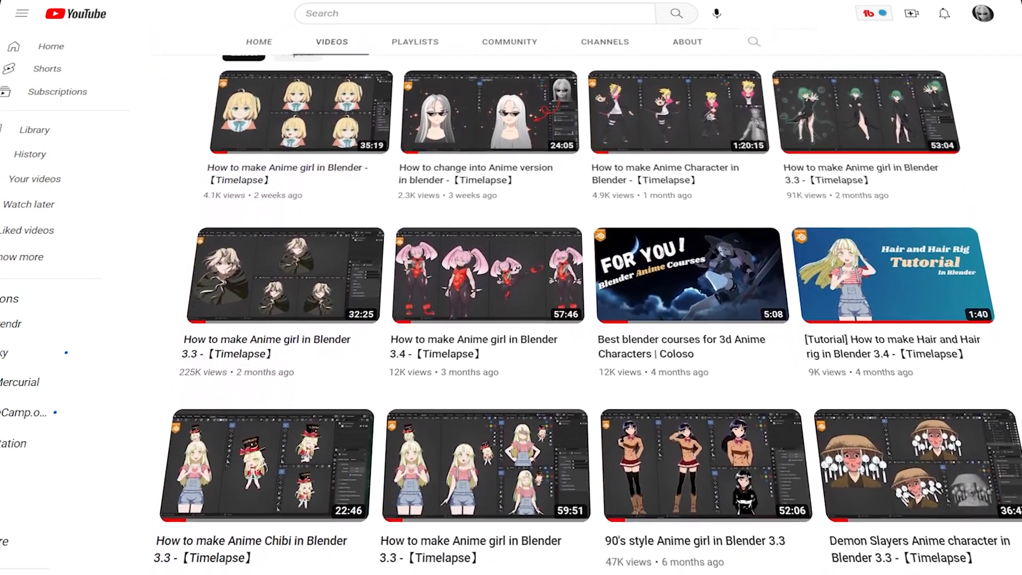
{"action": "scroll", "scroll_direction": "down", "scroll_amount": 3}
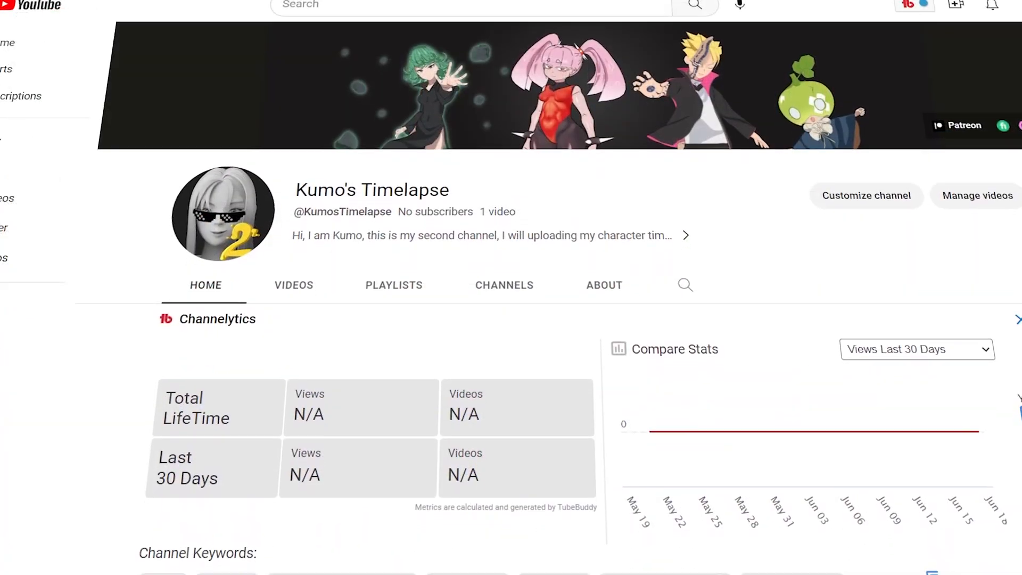
Scroll Kumo's Timelapse home page down to its single webtoon girl video.
{"action": "scroll", "scroll_direction": "down", "scroll_amount": 3}
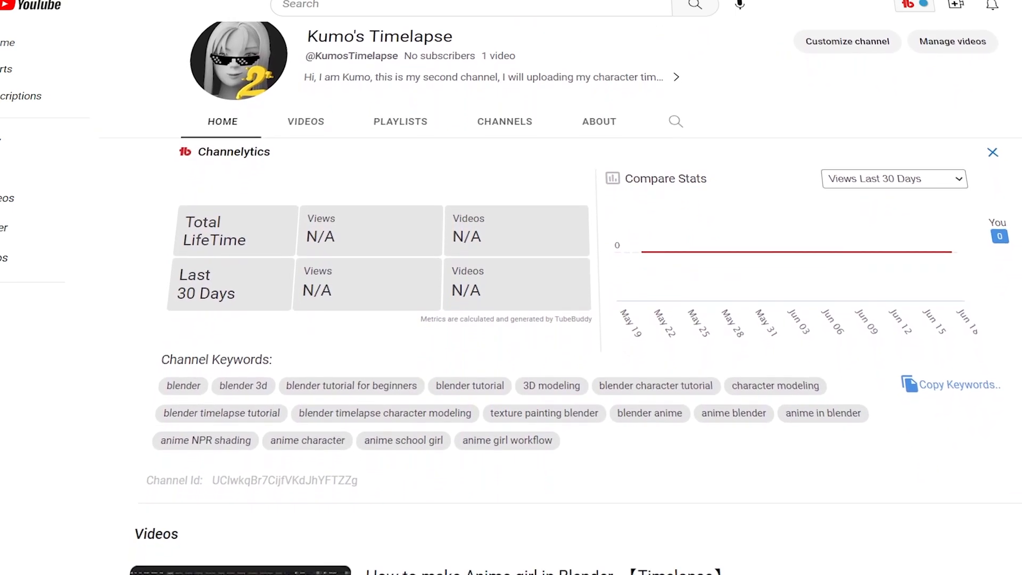
{"action": "scroll", "scroll_direction": "down", "scroll_amount": 3}
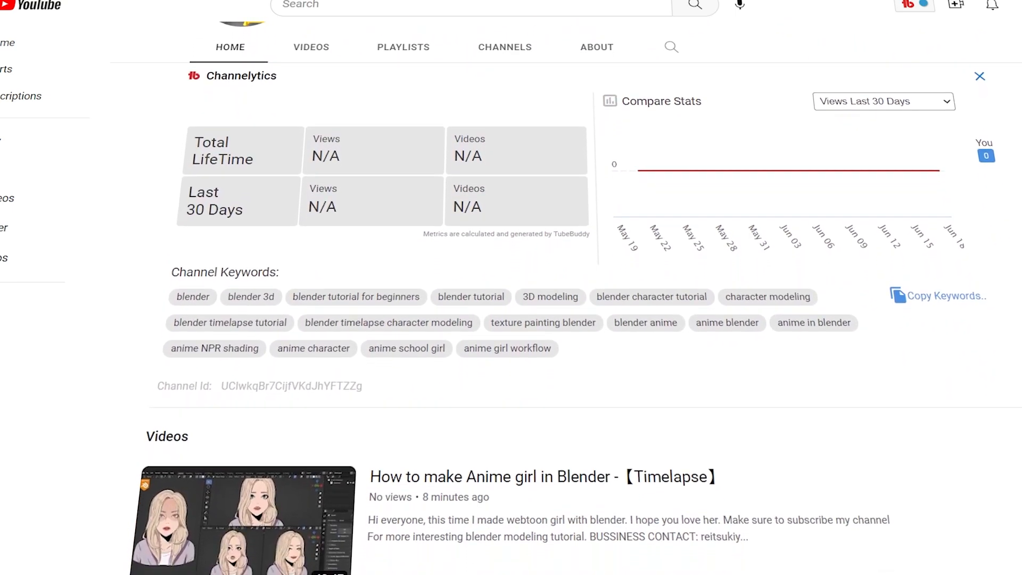
{"action": "scroll", "scroll_direction": "down", "scroll_amount": 3}
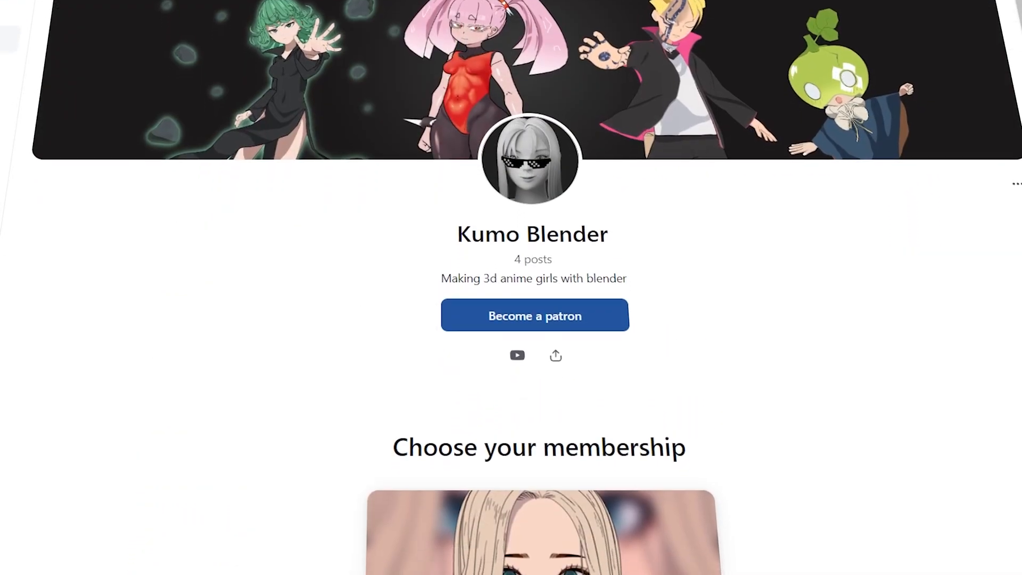
Scroll down to 'Choose your membership' and the $8/month Real-time videos tier.
{"action": "scroll", "scroll_direction": "down", "scroll_amount": 3}
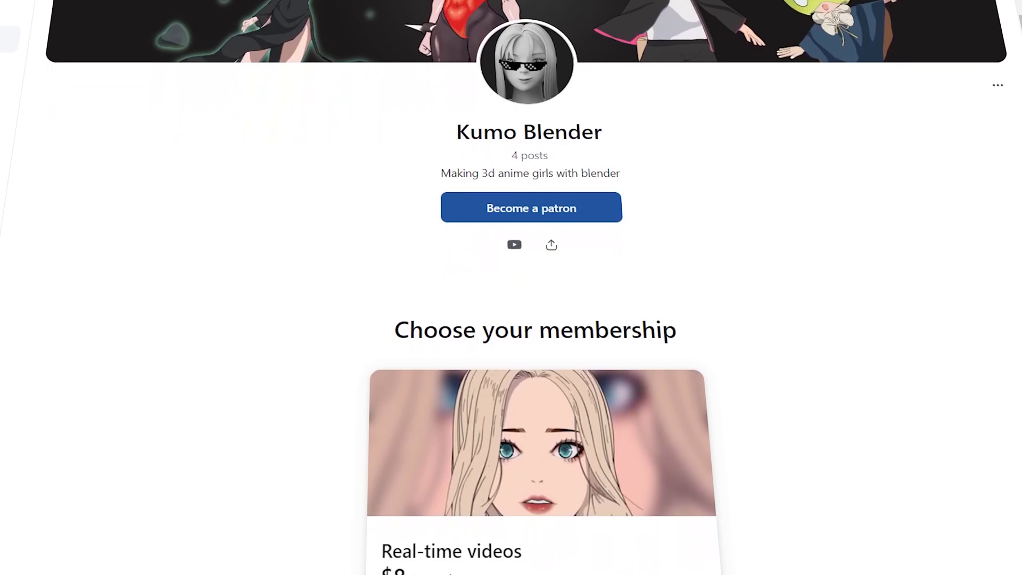
{"action": "scroll", "scroll_direction": "down", "scroll_amount": 3}
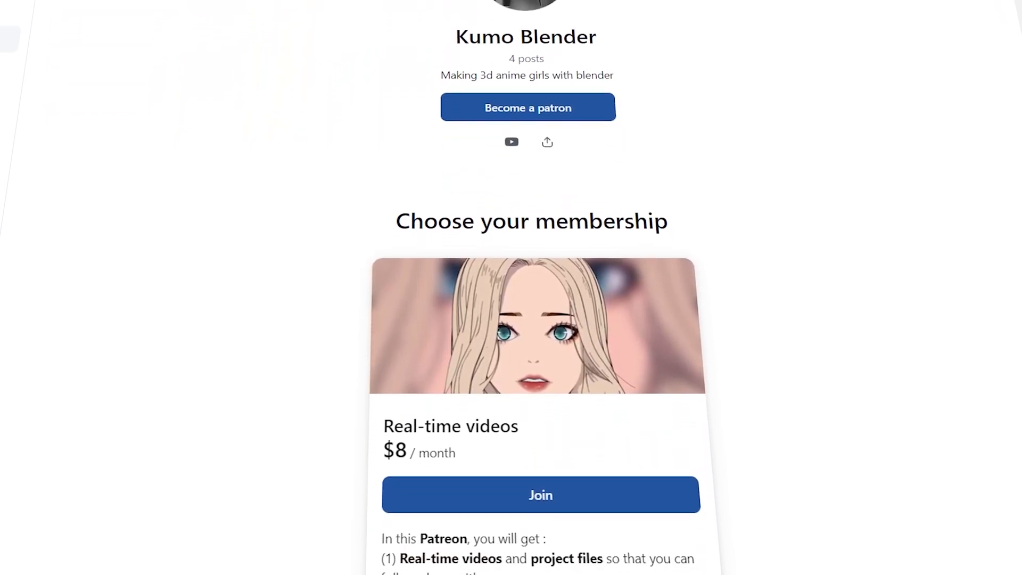
{"action": "scroll", "scroll_direction": "down", "scroll_amount": 3}
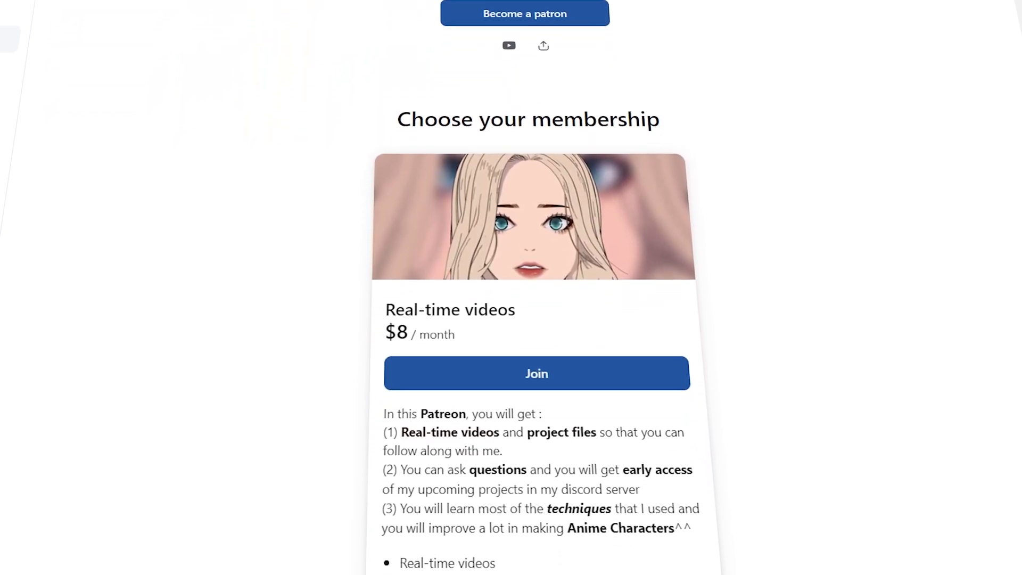
{"action": "scroll", "scroll_direction": "down", "scroll_amount": 3}
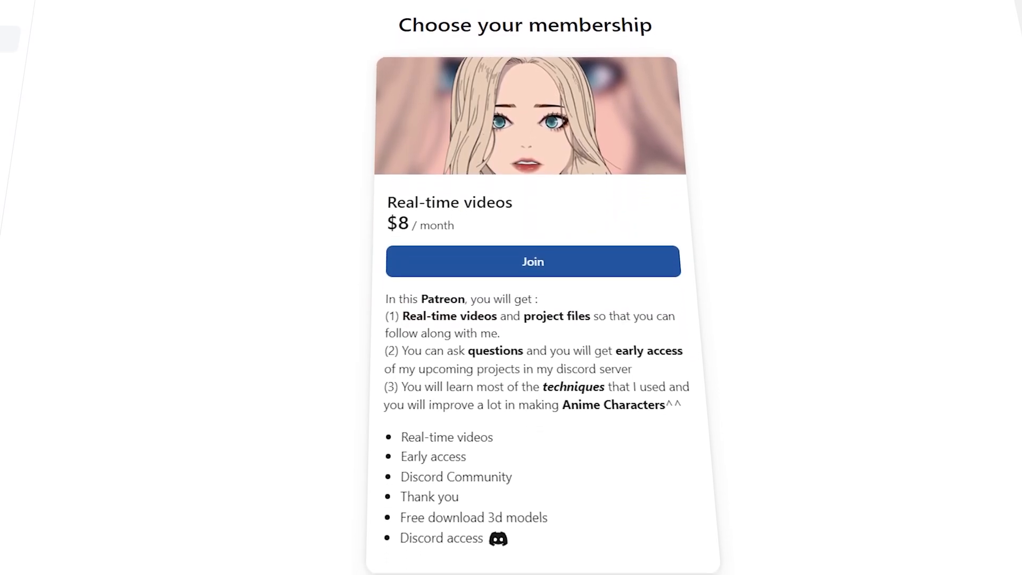
{"action": "scroll", "scroll_direction": "down", "scroll_amount": 3}
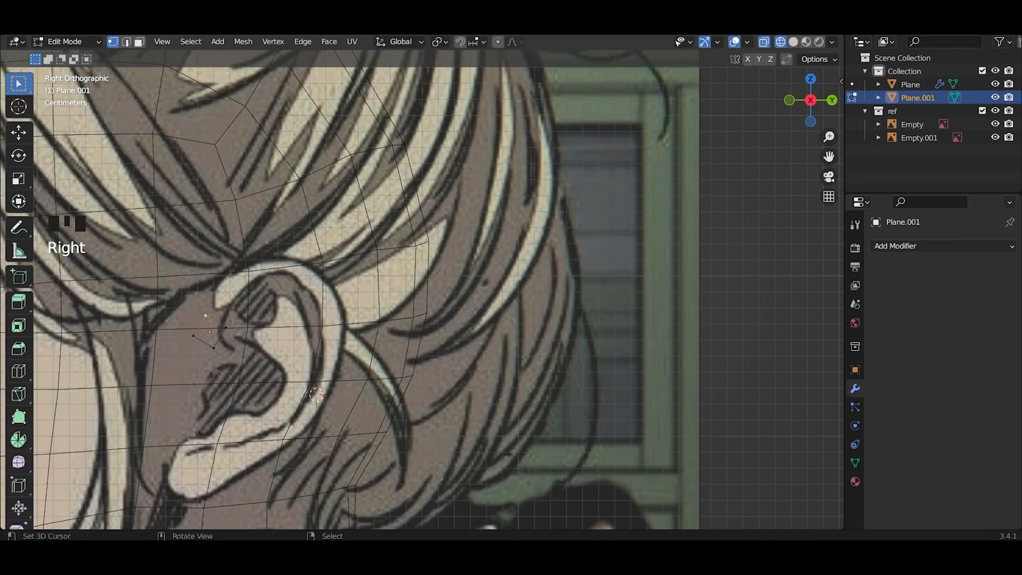
Grab and move ear vertices over the side-view reference.
{"action": "key", "text": "g"}
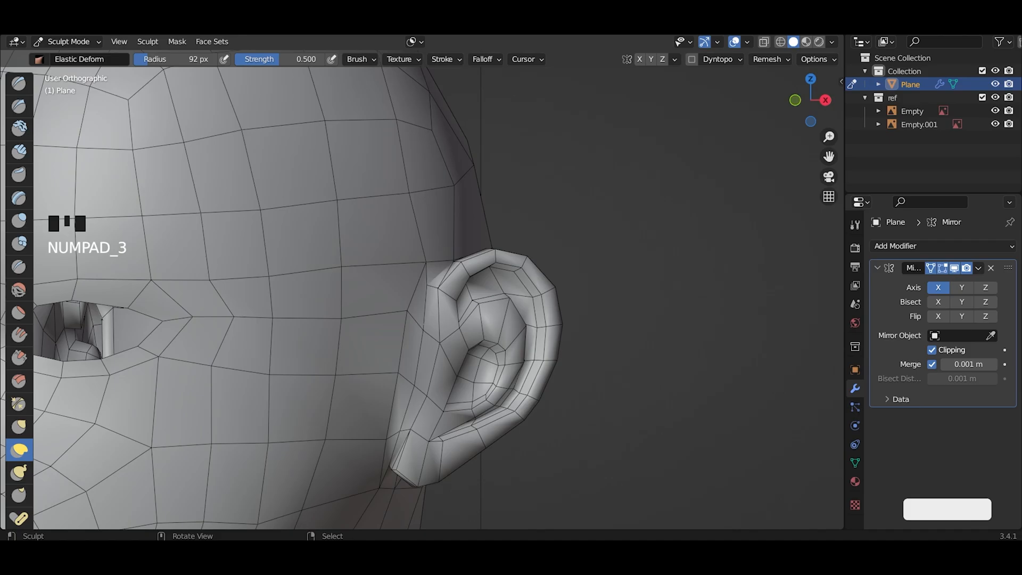
Toggle Edit Mode to adjust the head and ear shape.
{"action": "key", "text": "Tab"}
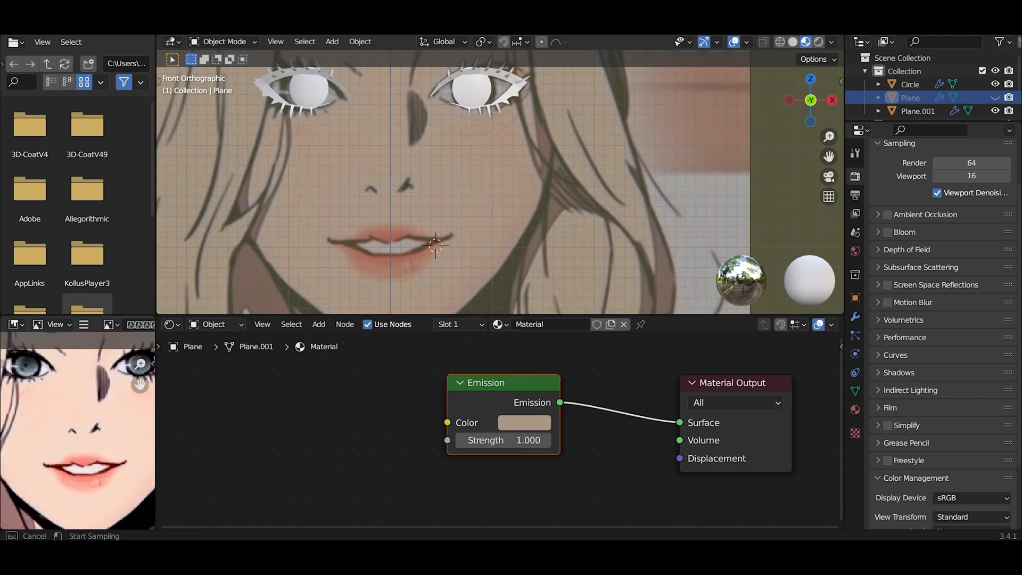
Connect an Emission node to the reference plane material's Surface output.
{"action": "left_click", "coordinate": [523, 422]}
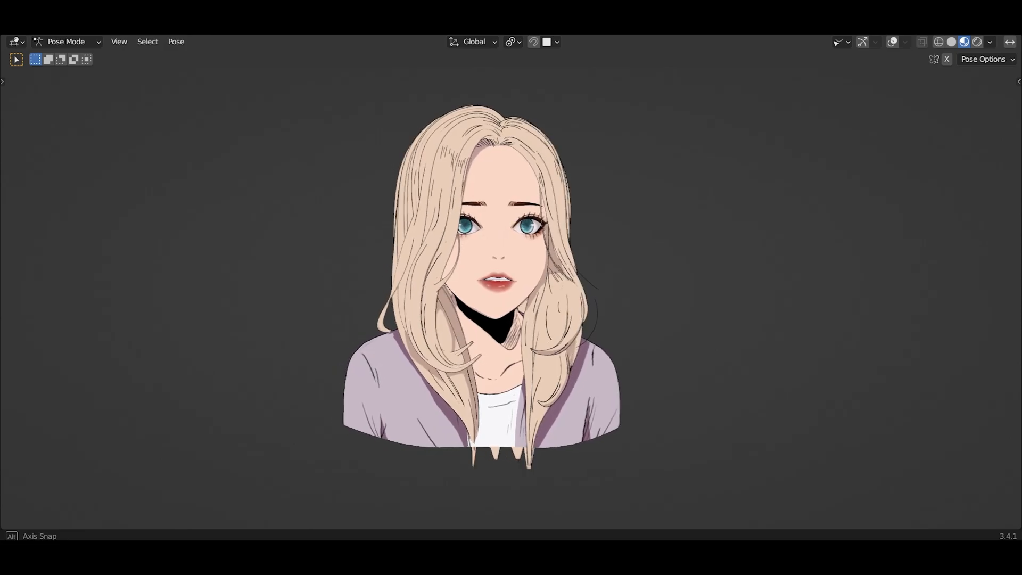
Zoom the viewport while previewing the finished anime girl bust.
{"action": "scroll", "scroll_direction": "up", "scroll_amount": 3}
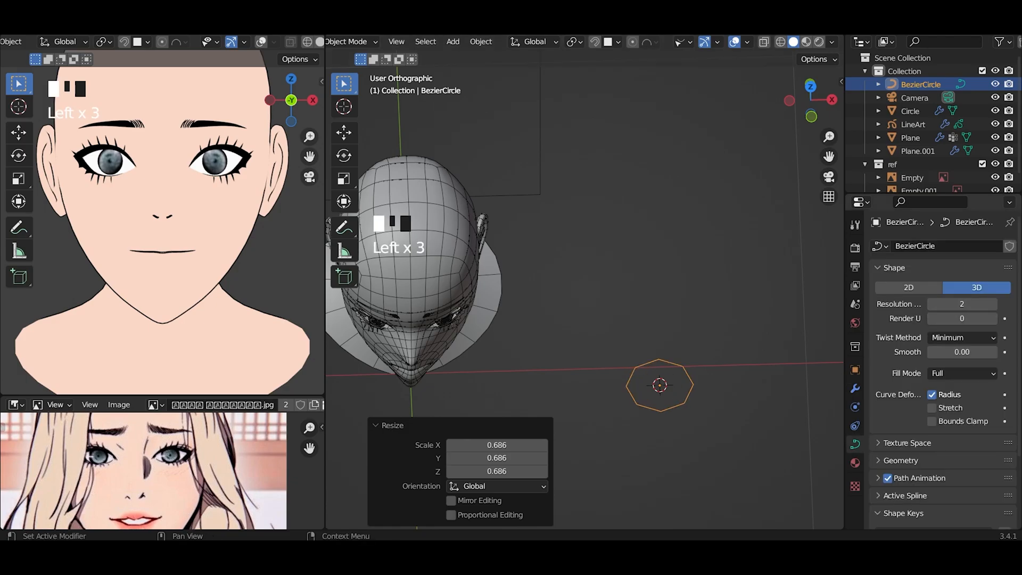
Save the blend file with Ctrl+S and scale the new Bezier circle.
{"action": "key", "text": "ctrl+s"}
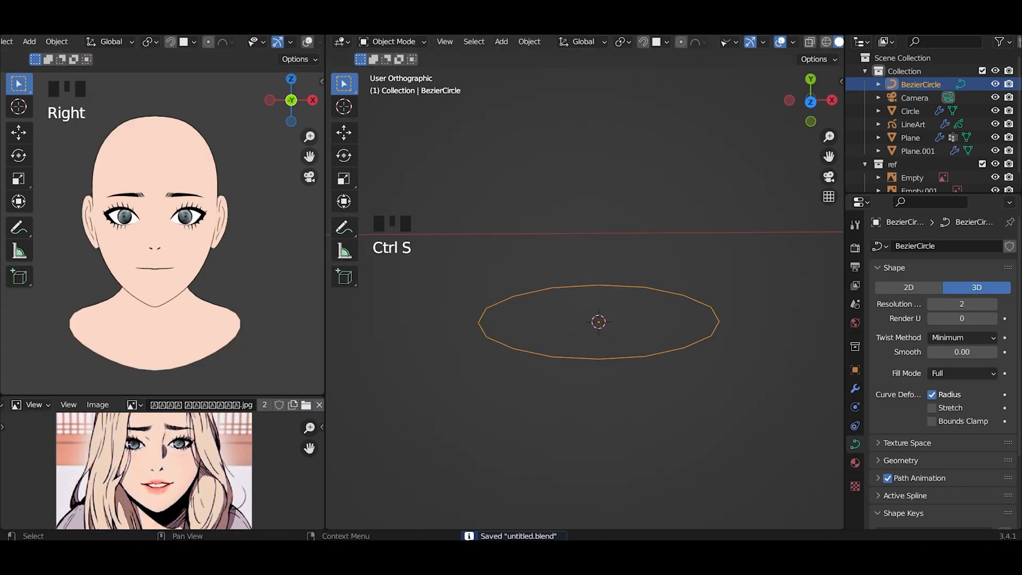
{"action": "key", "text": "s"}
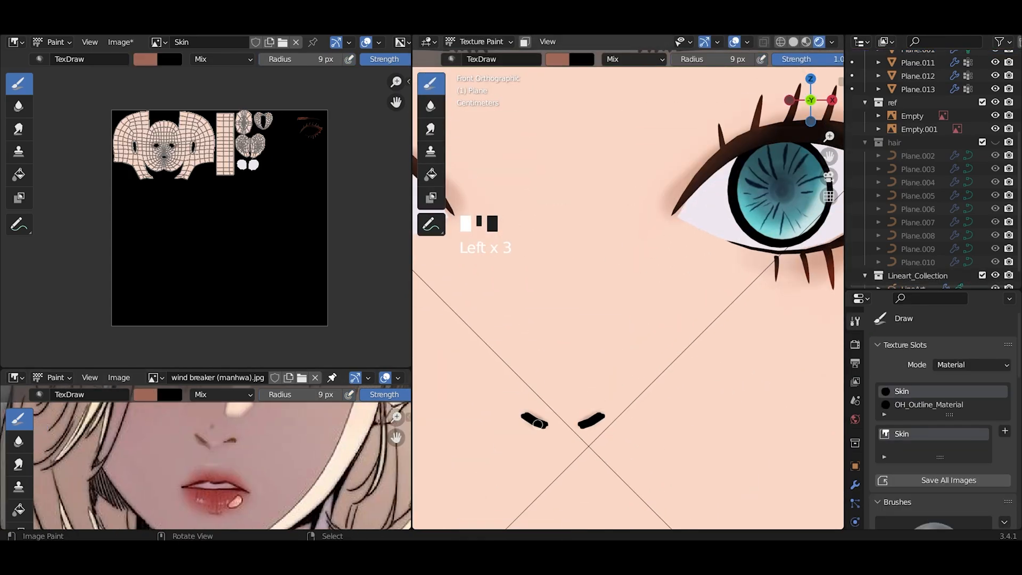
Scroll the view while painting the teal eye and nostrils on the Skin texture.
{"action": "scroll", "scroll_direction": "down", "scroll_amount": 3}
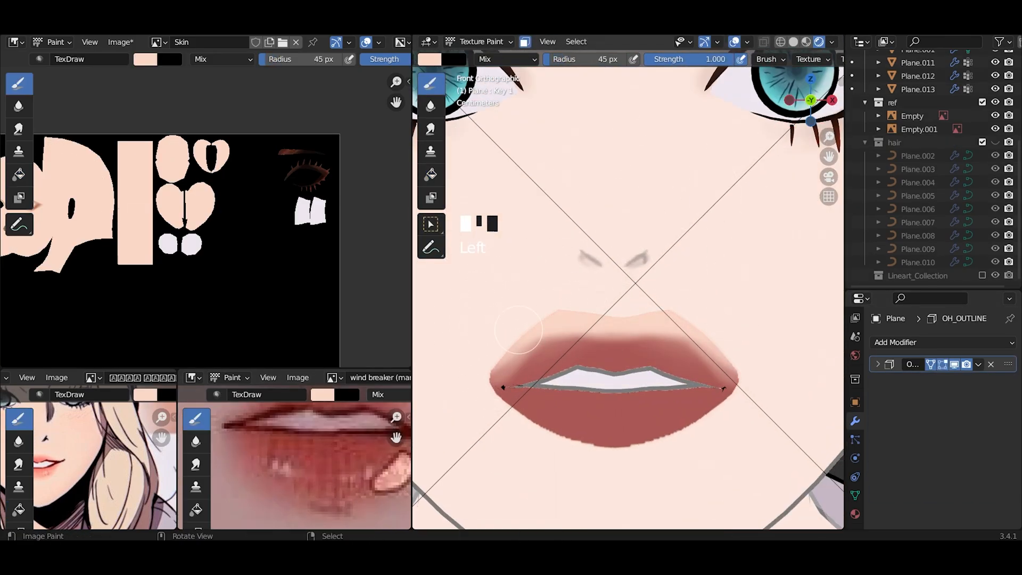
Soften the upper lip edge into the skin colour, then adjust the view.
{"action": "left_click_drag", "start_coordinate": [517, 329], "coordinate": [684, 348]}
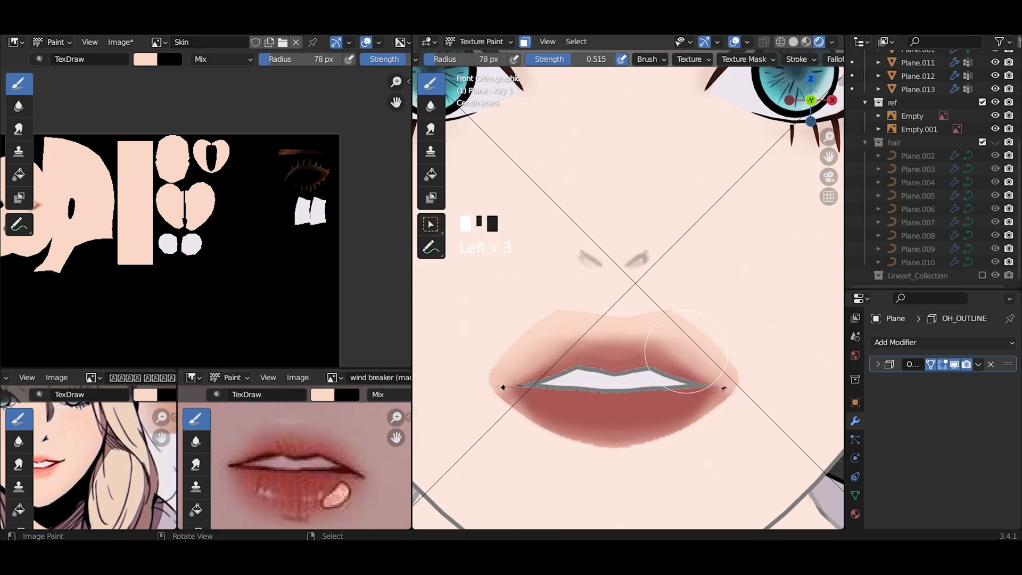
{"action": "scroll", "scroll_direction": "down", "scroll_amount": 3}
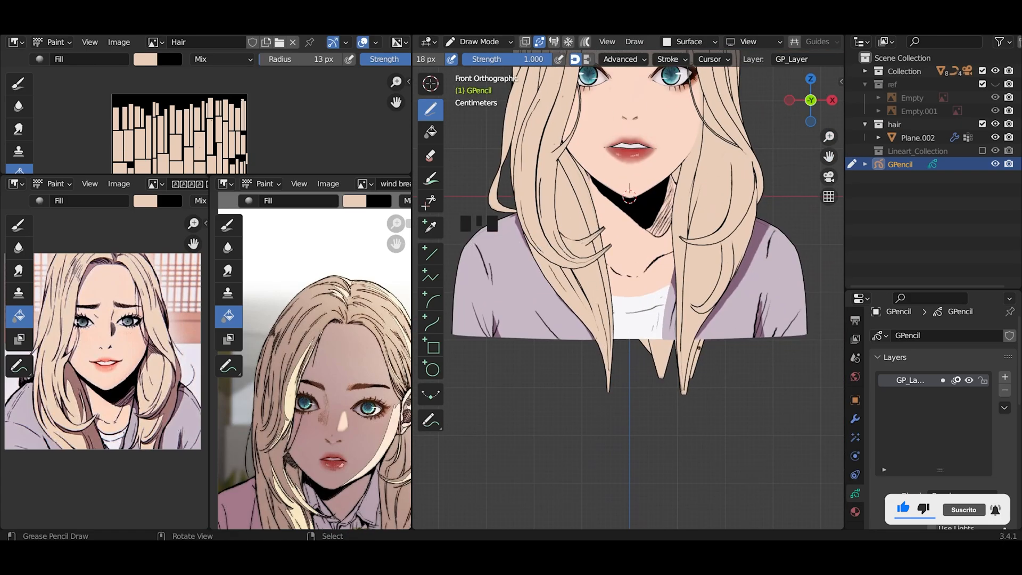
Scroll the view while drawing chin, neck and collarbone strokes in Draw Mode.
{"action": "scroll", "scroll_direction": "down", "scroll_amount": 3}
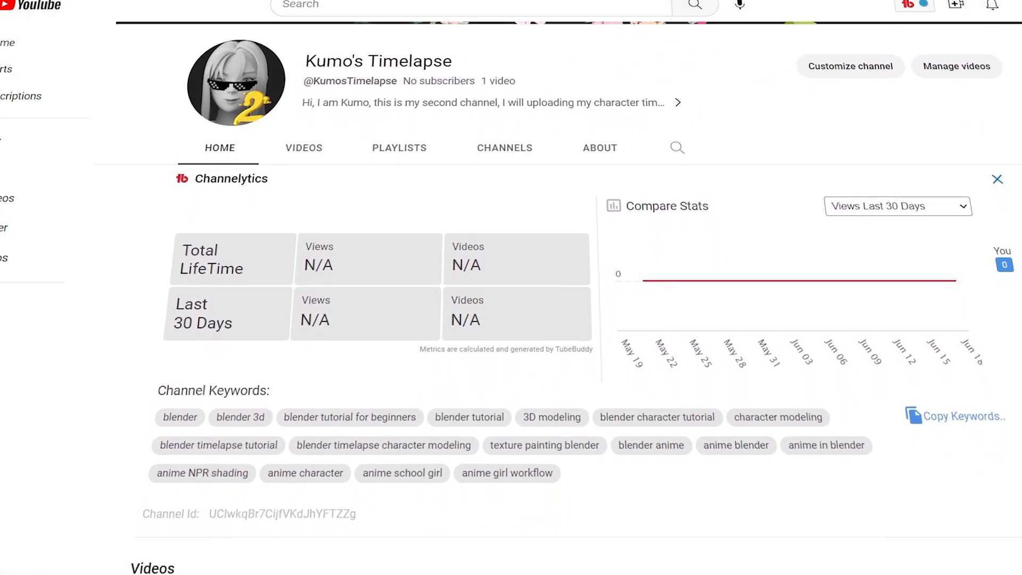
Scroll the channel Home page down to the anime girl timelapse in Videos.
{"action": "scroll", "scroll_direction": "down", "scroll_amount": 3}
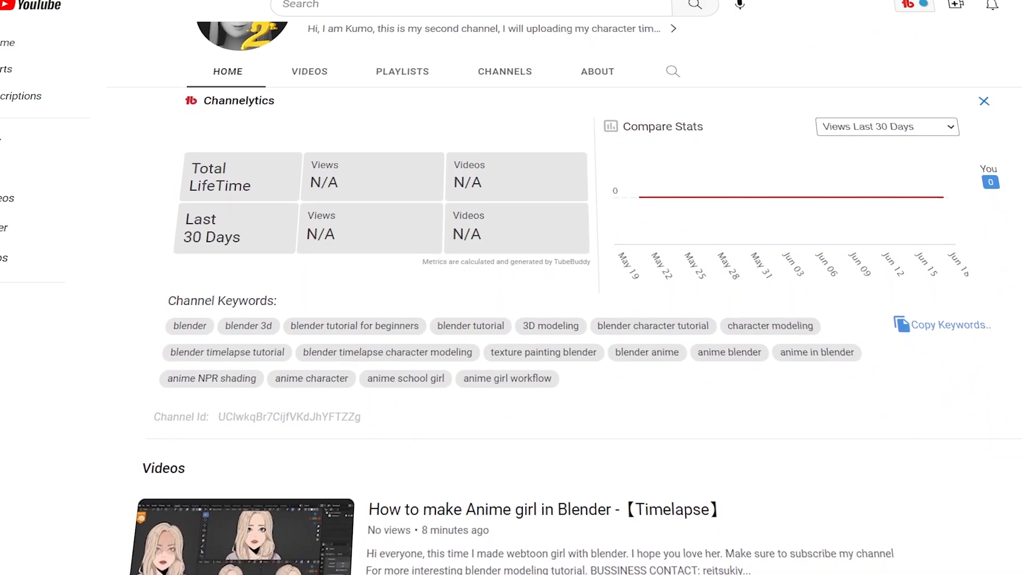